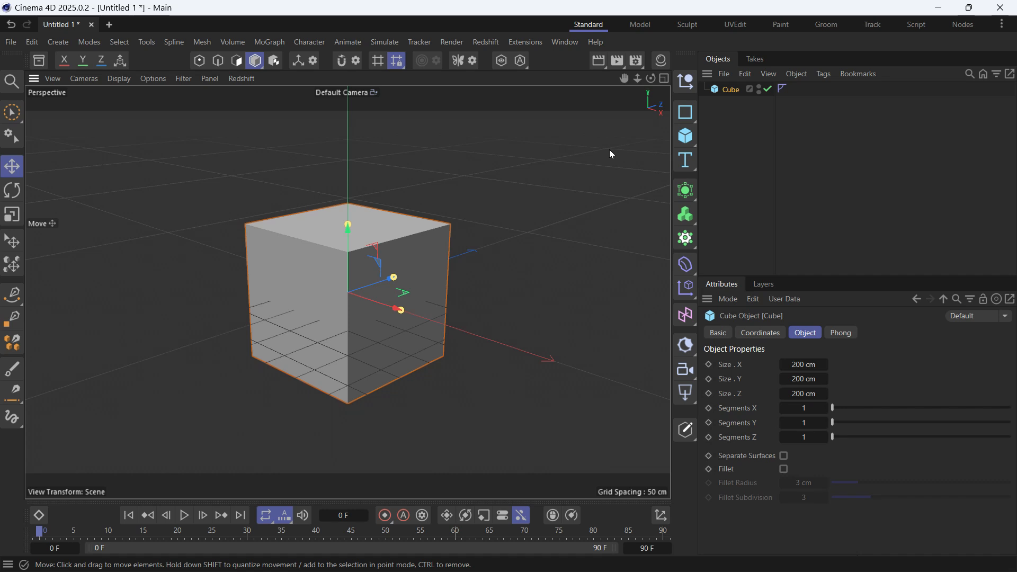
mouse_move(669, 125)
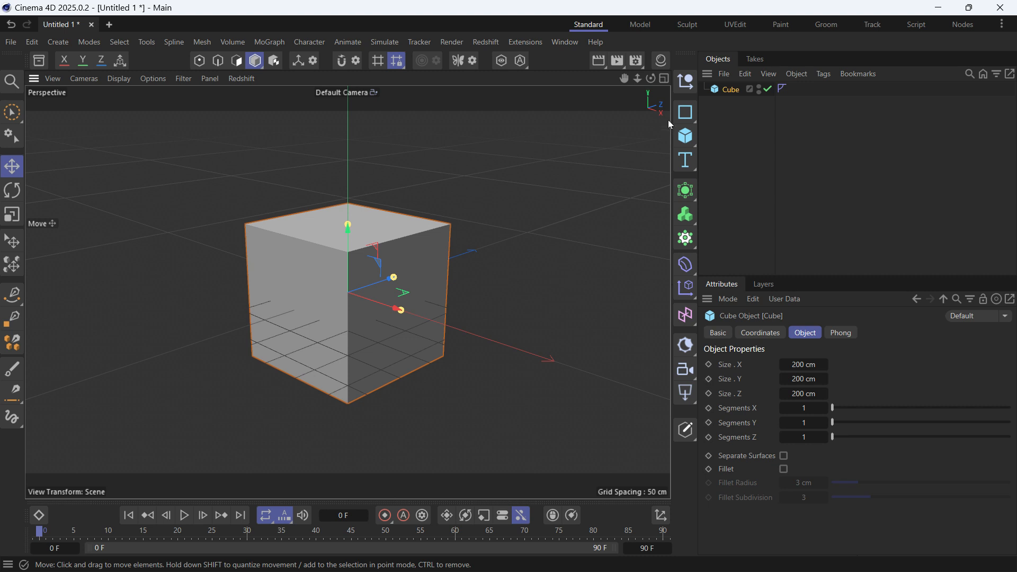
Parent the Cube under a MoGraph Cloner and raise Count Y to 3
left_click(684, 214)
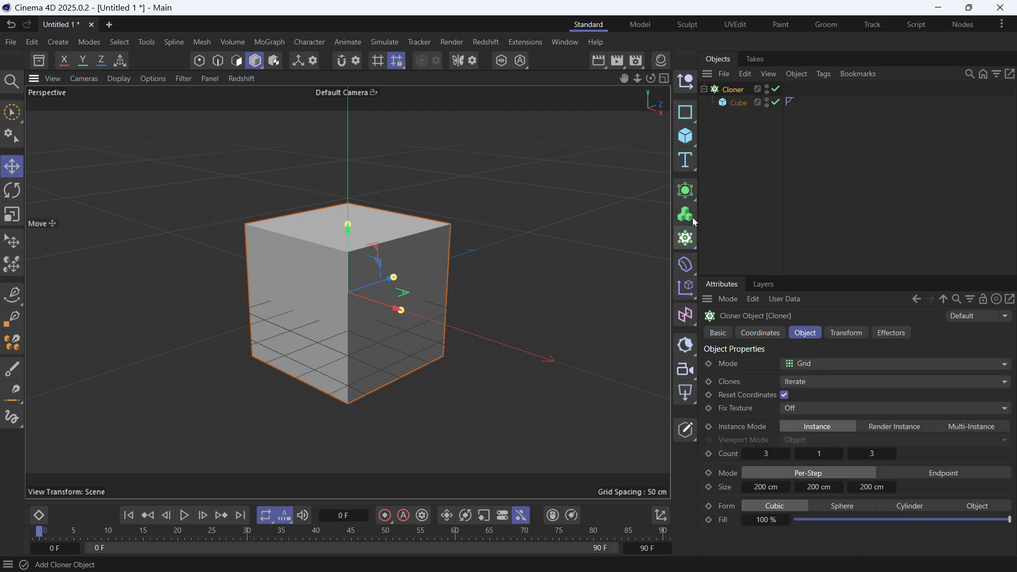
left_click(738, 102)
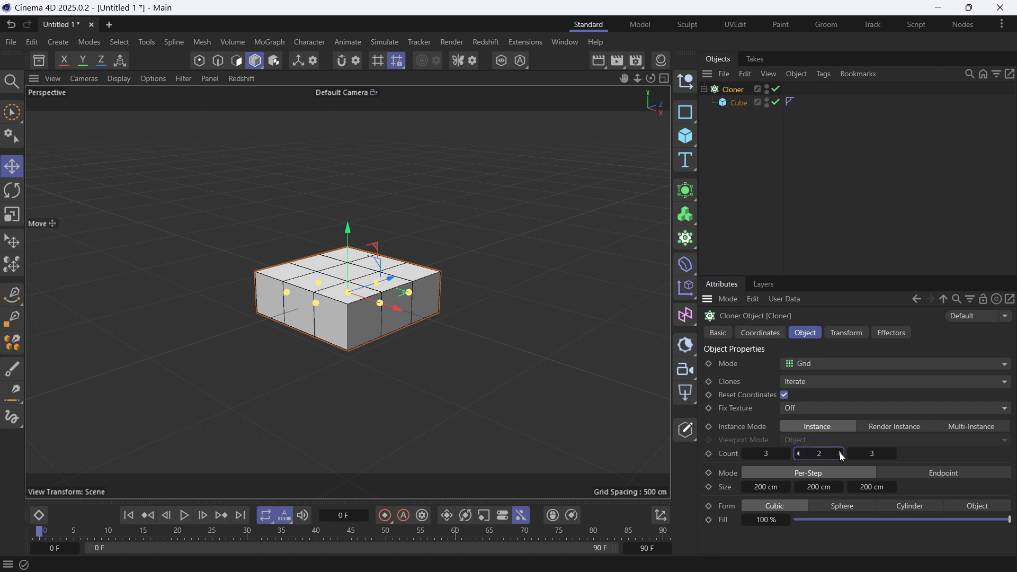
left_click(838, 453)
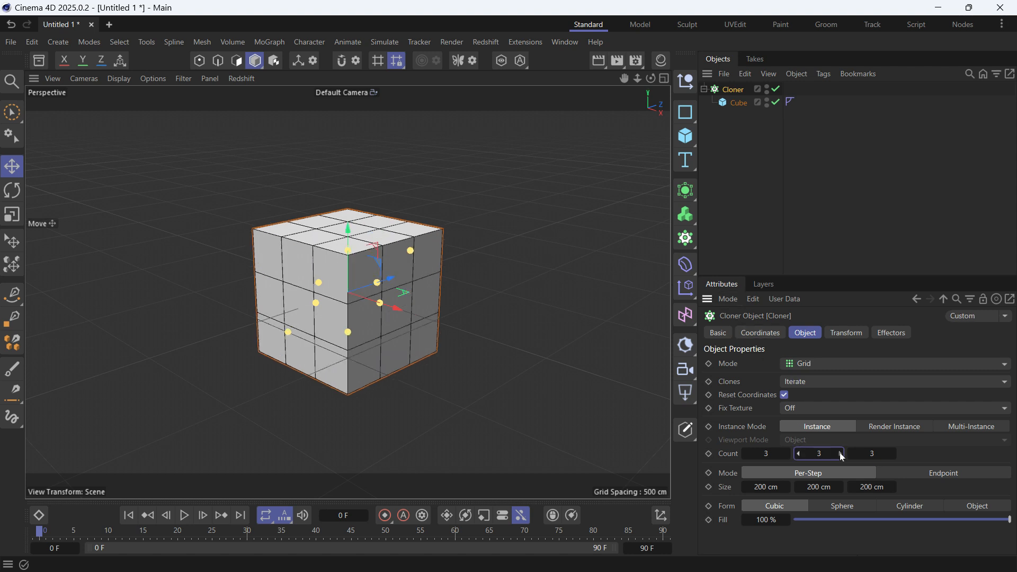
mouse_move(836, 452)
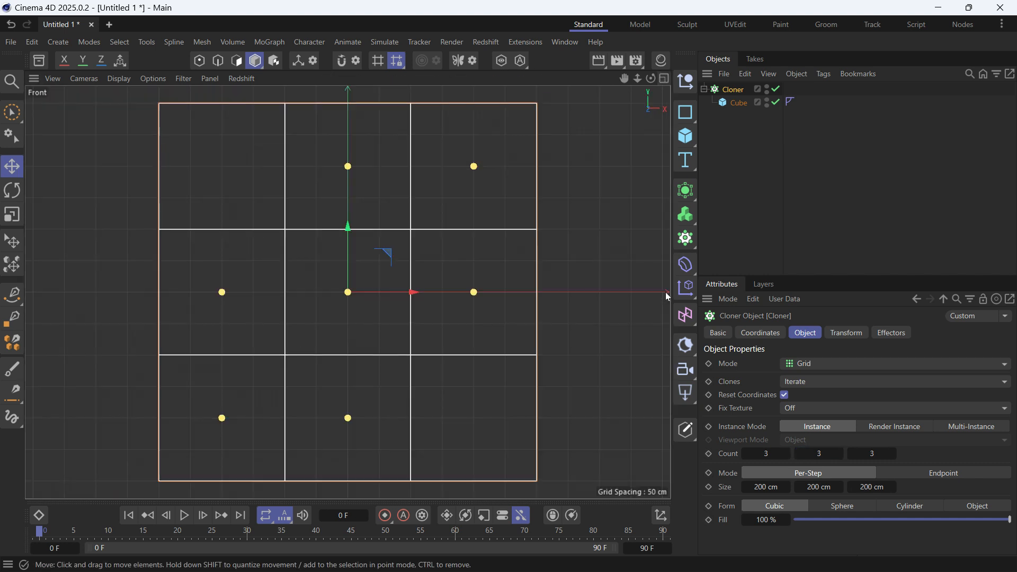
mouse_move(685, 263)
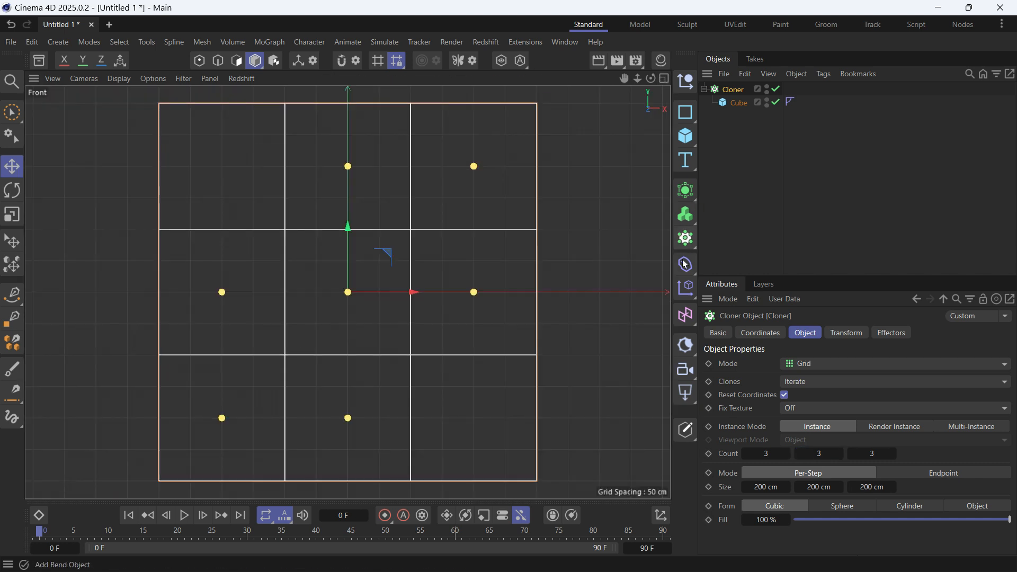
Add a Twist deformer from the Deformer palette and set Size Y to 0 cm
left_click(684, 264)
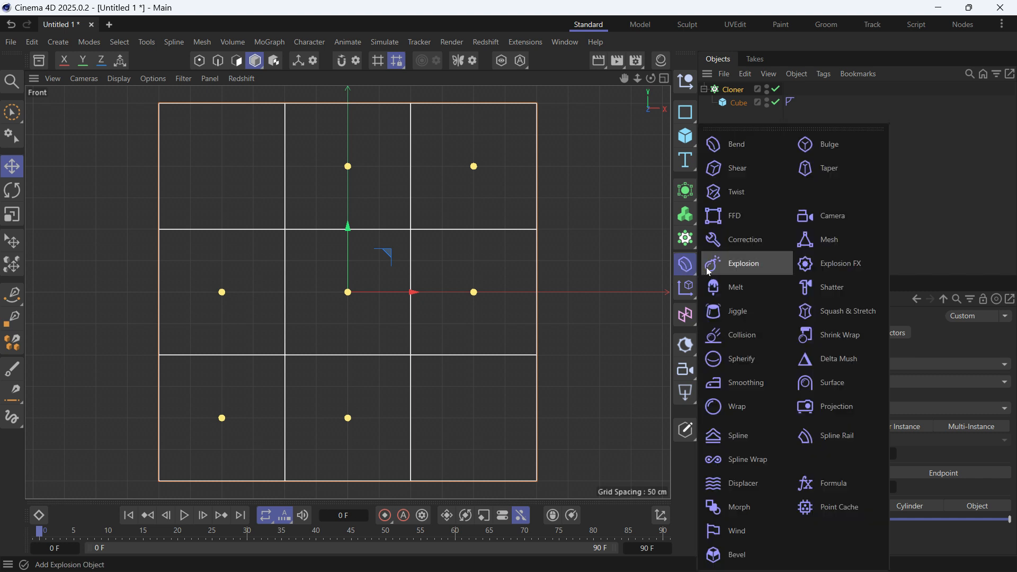
left_click(736, 191)
type("0")
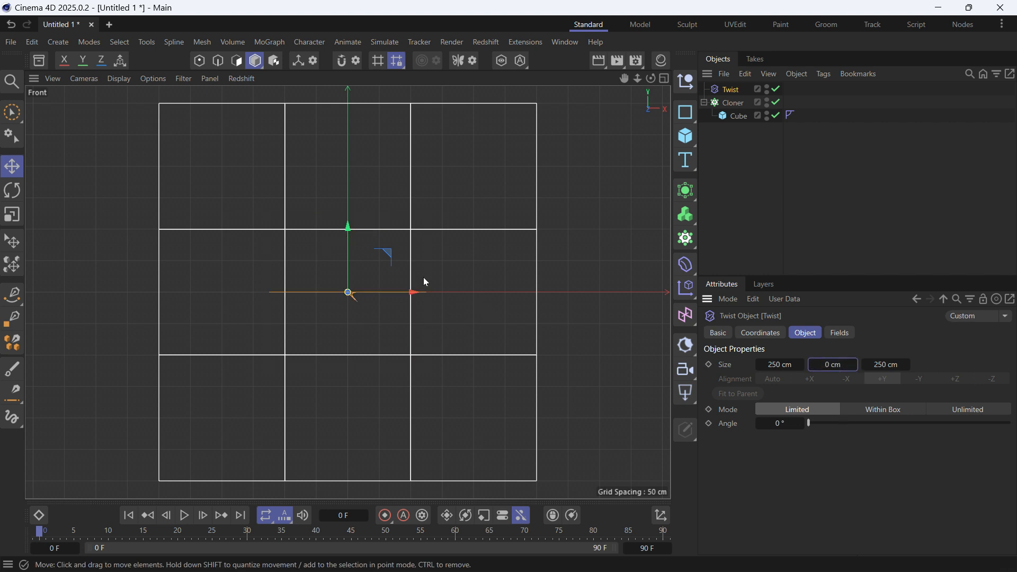
mouse_move(676, 150)
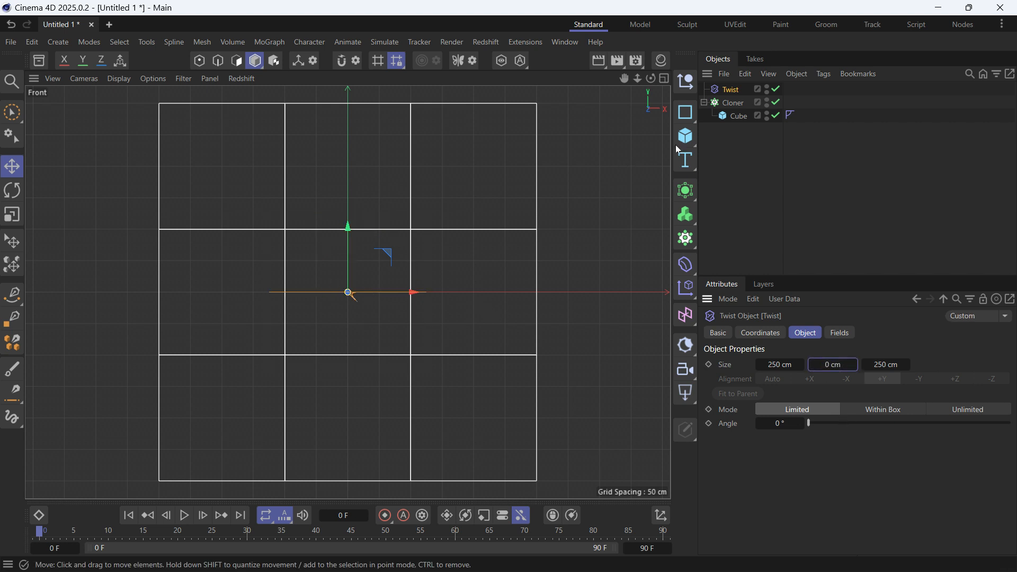
Scale the Cube down so clones have gaps, and drag the Twist up to the top row
left_click(737, 115)
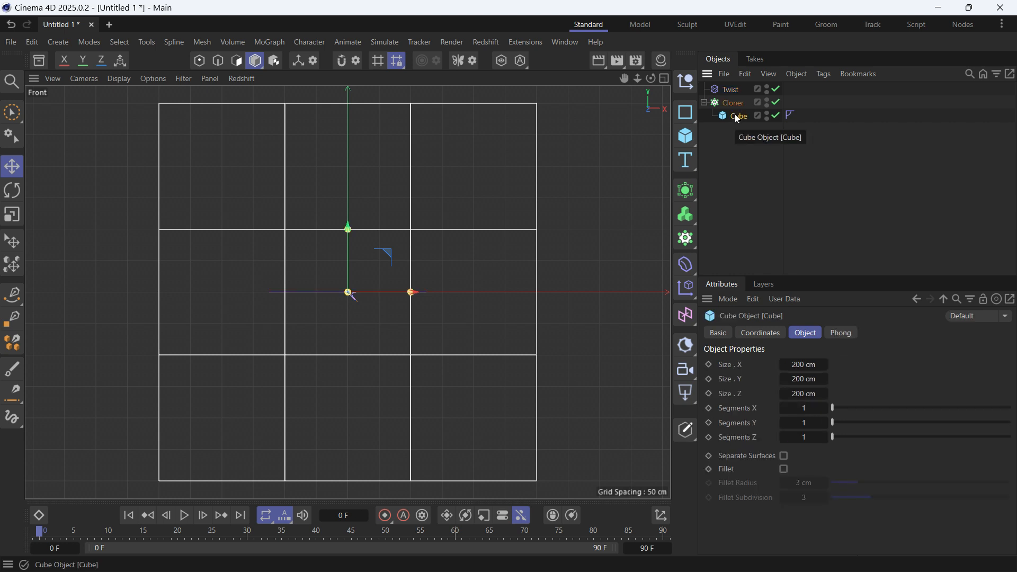
left_click(11, 214)
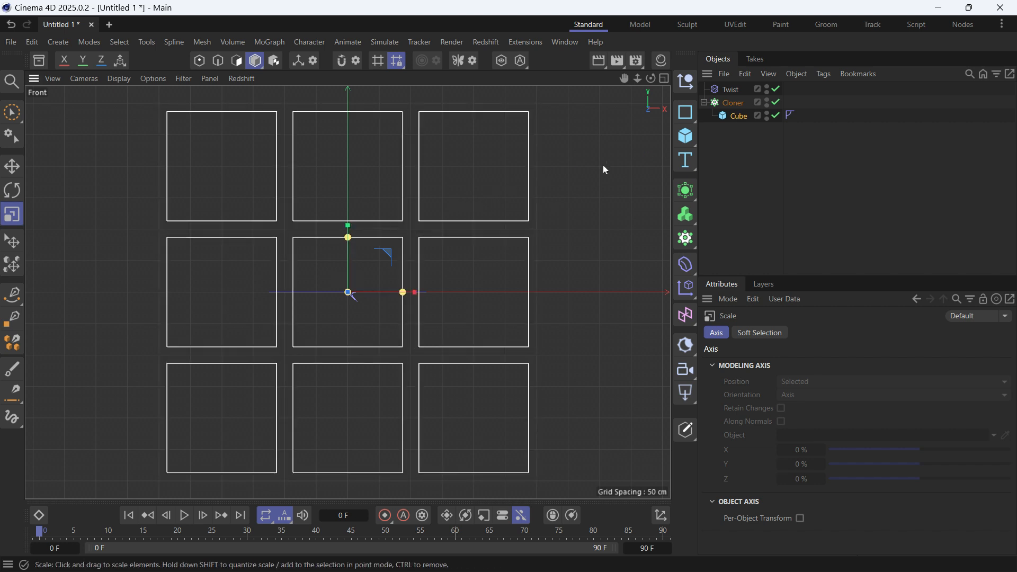
left_click(730, 89)
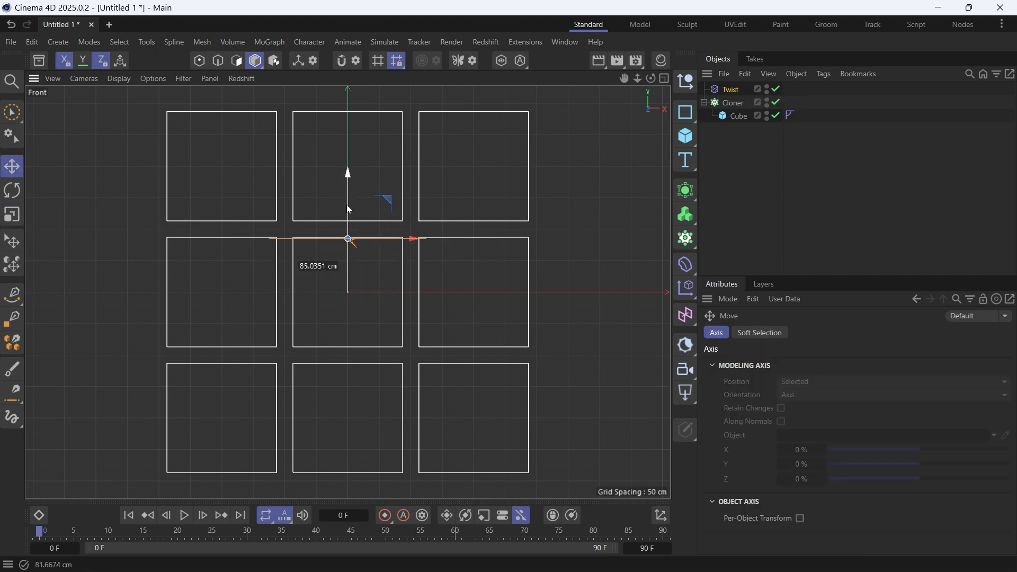
left_click_drag(347, 239, 347, 228)
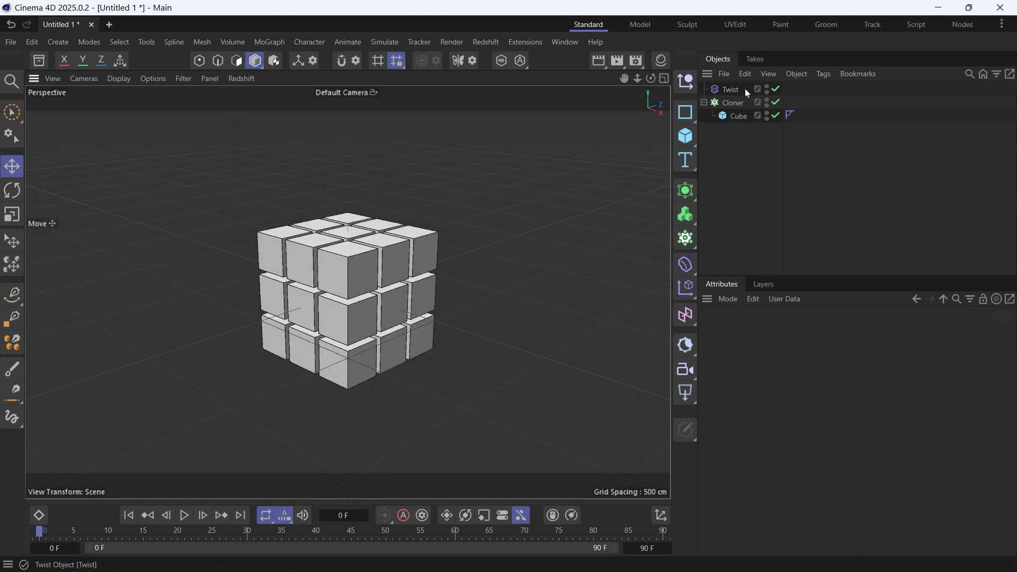
Group Twist, Cloner and Cube into a Null with Alt+G and set Twist Angle to 180°
left_click(733, 102)
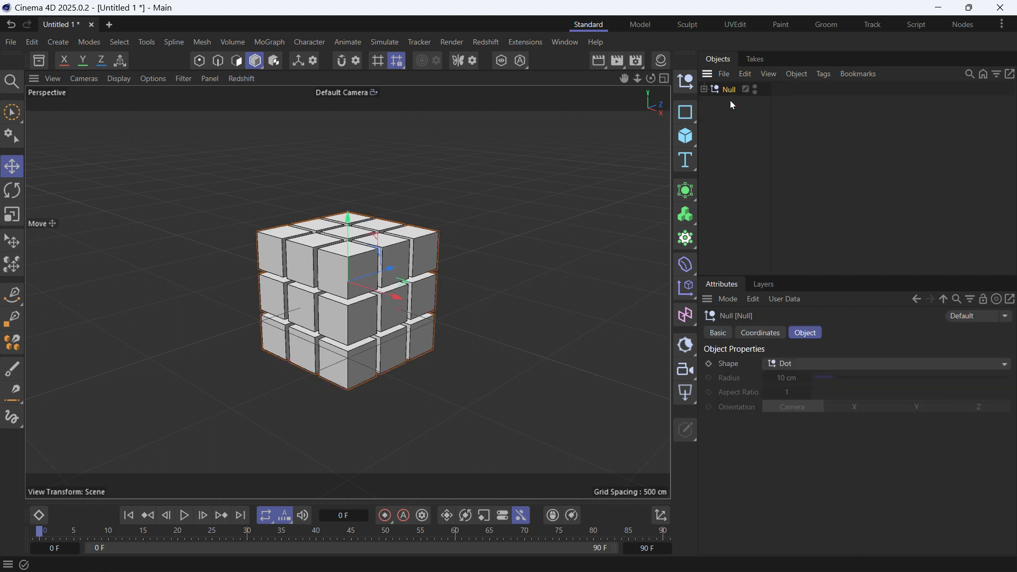
left_click(707, 89)
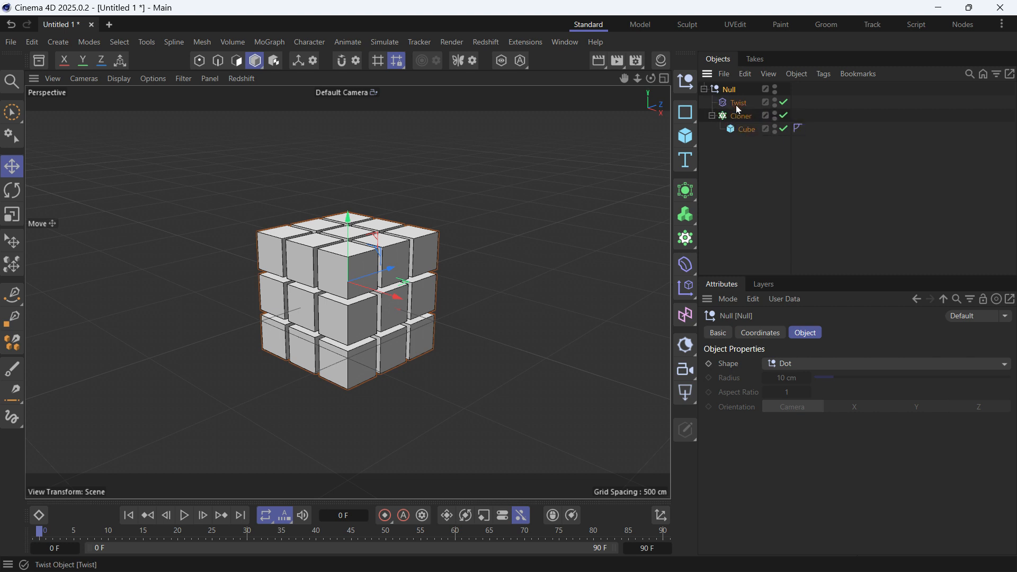
left_click(737, 102)
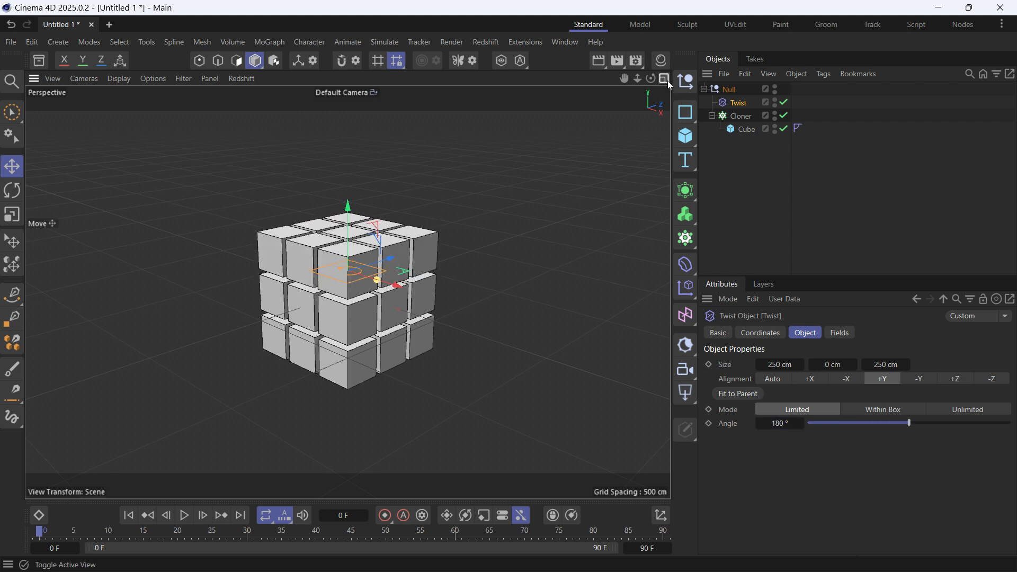
In Front view, duplicate the Twist and set P.X 100 cm, P.Y -50 cm, R.B 90°
left_click(662, 77)
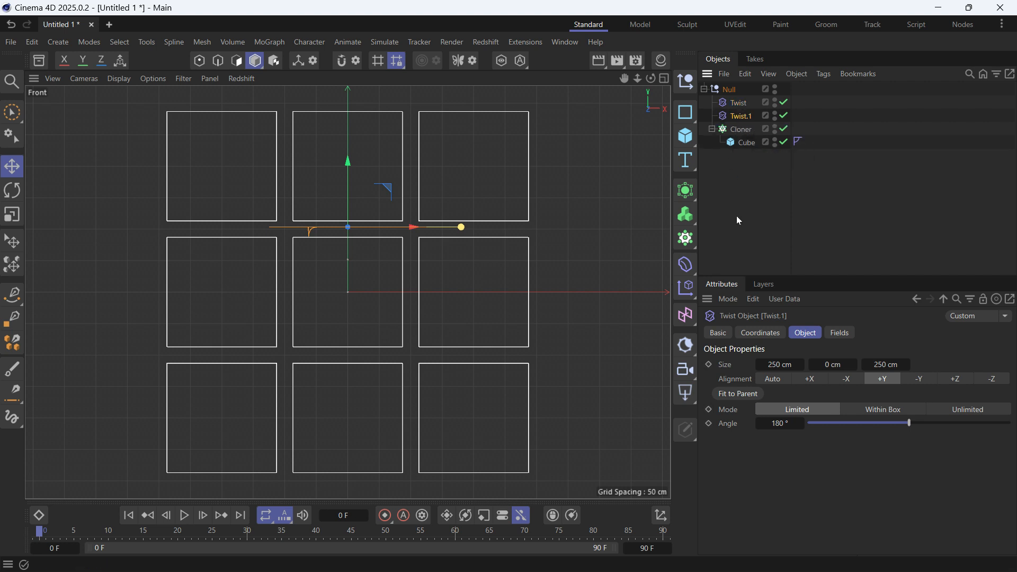
left_click(759, 332)
type("-50")
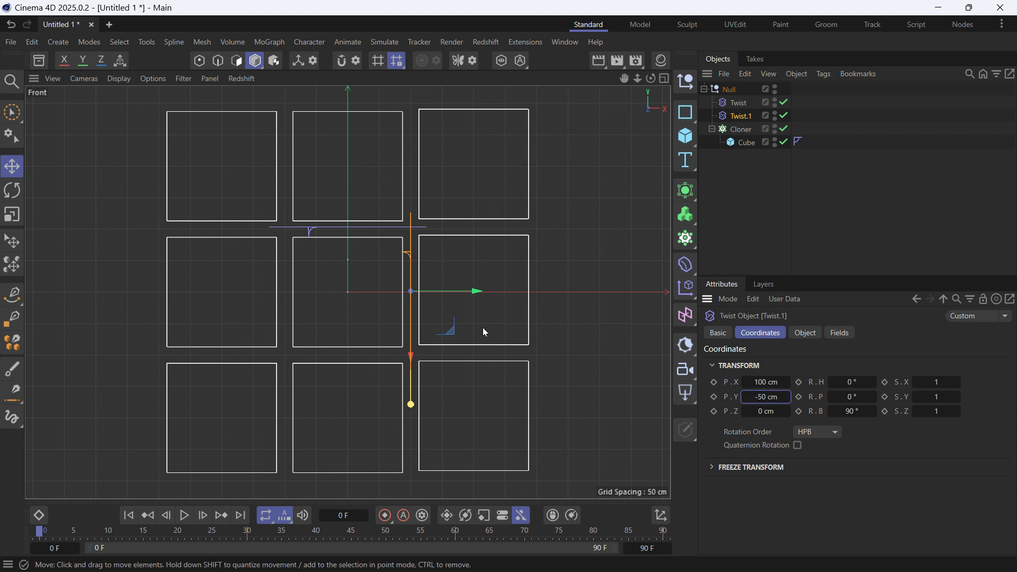
mouse_move(571, 198)
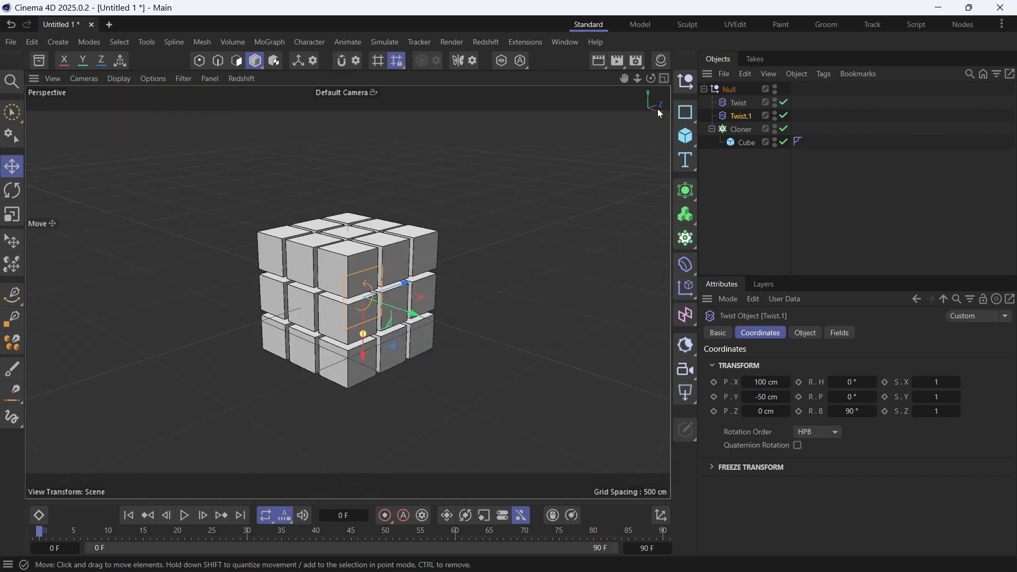
Keyframe the first Twist's Angle at the start and key 180° at frame 30
left_click(737, 102)
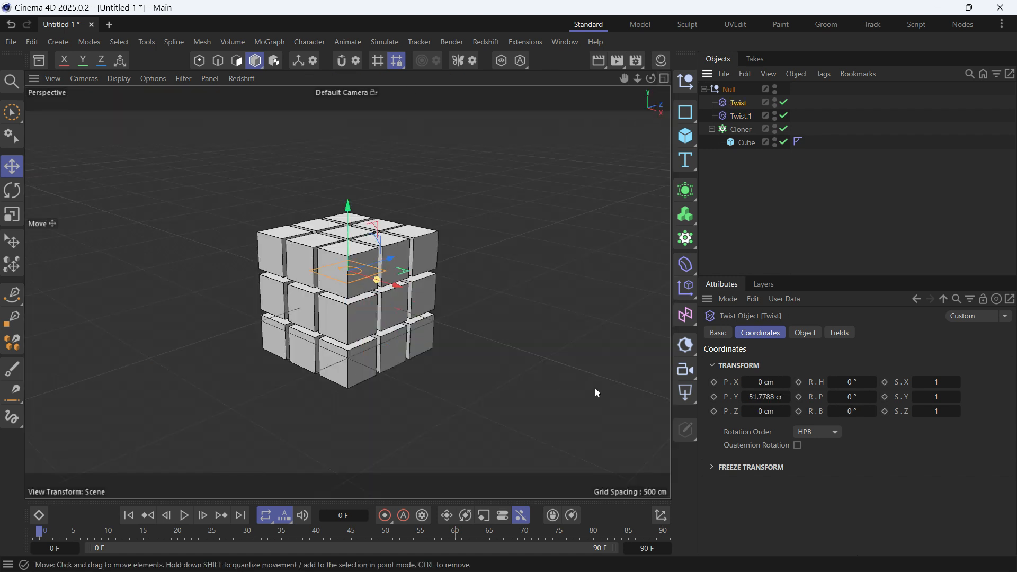
left_click(804, 332)
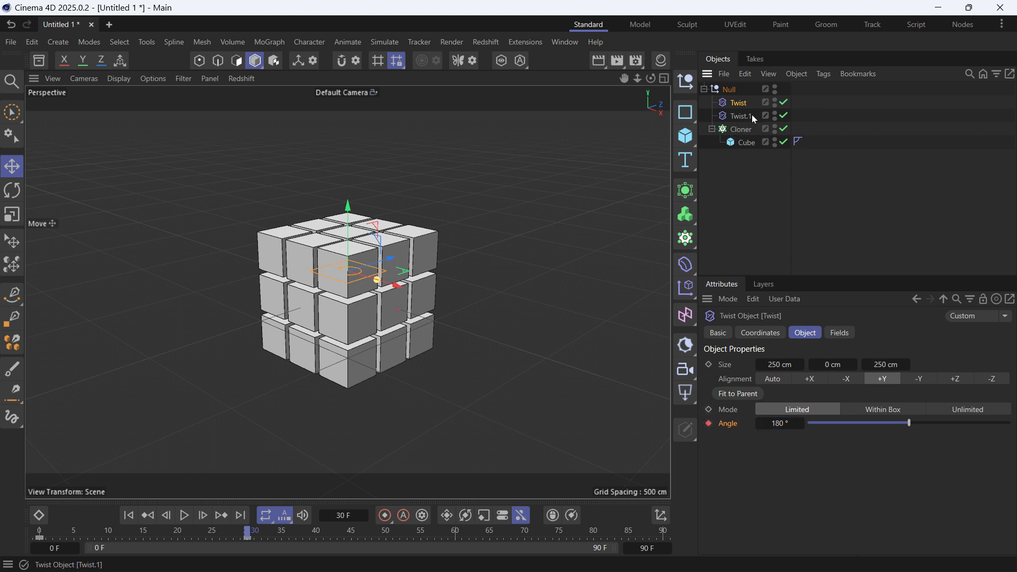
Key Twist.1's Angle 0° at frame 30 and 180° at frame 60, then play from the start
left_click(739, 115)
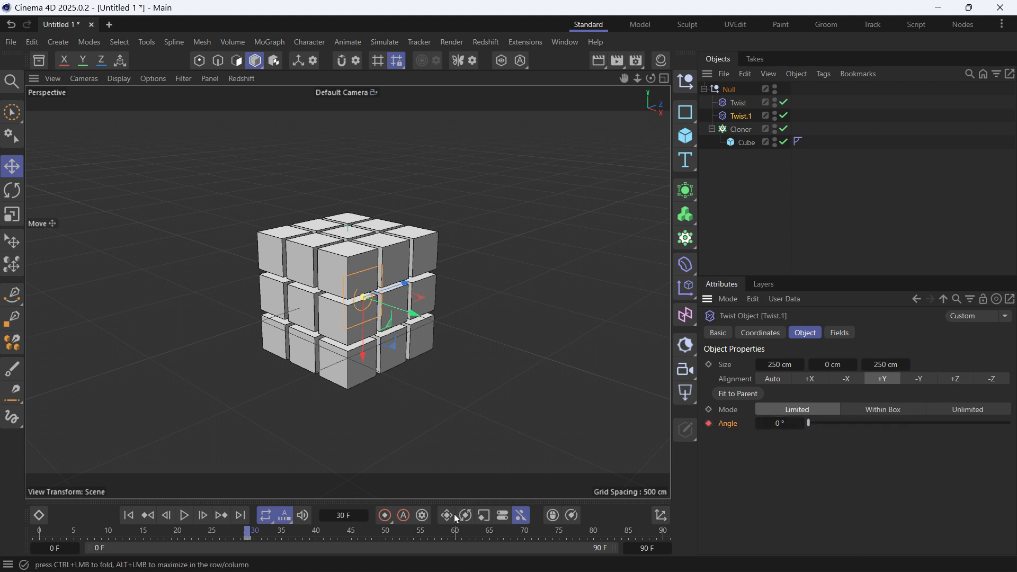
left_click(460, 530)
type("180")
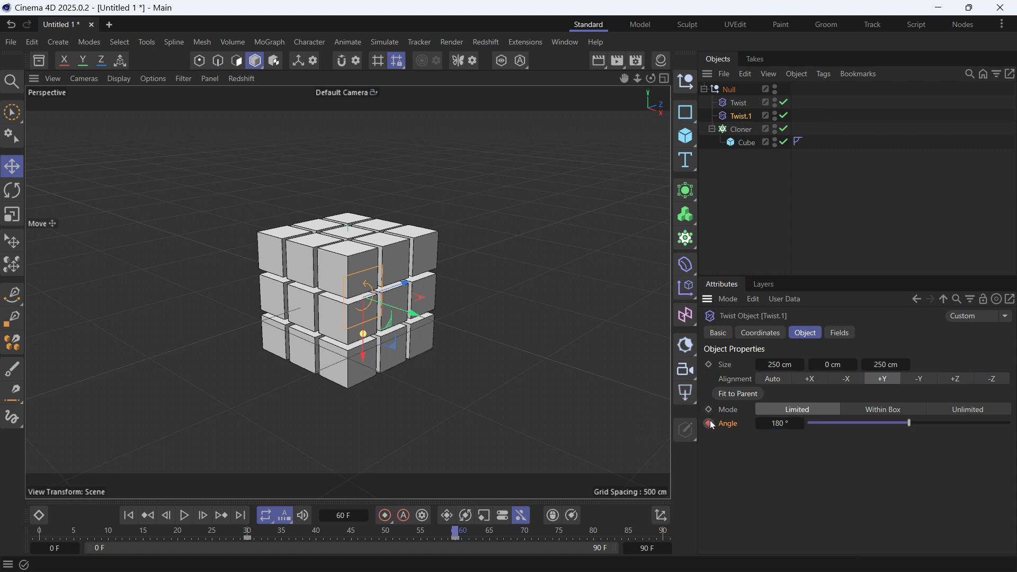
mouse_move(129, 514)
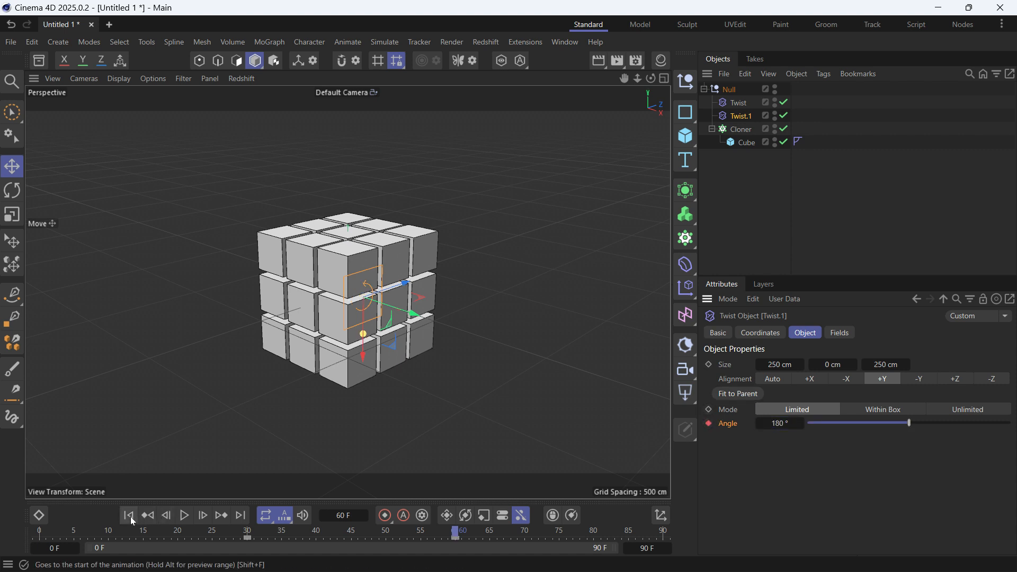
left_click(184, 515)
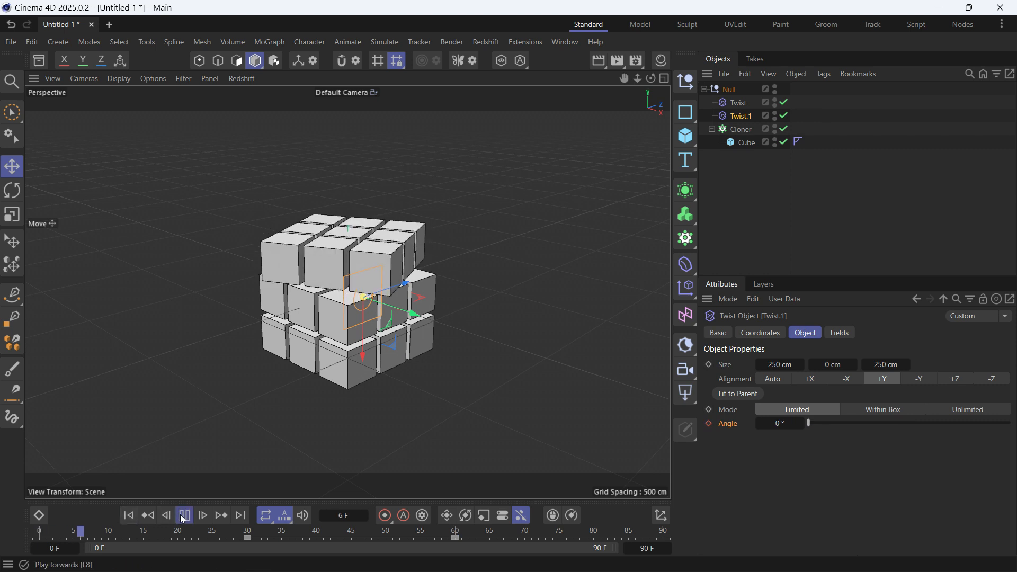